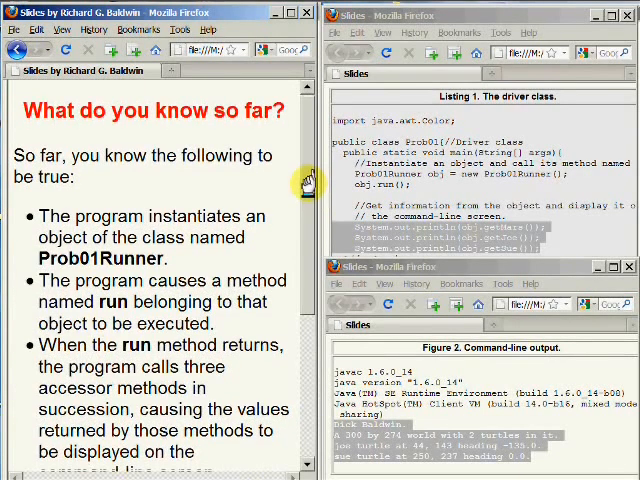
Step: Scroll the slide's bullets into view and highlight 'instantiates' in the first bullet
scroll("down", 3)
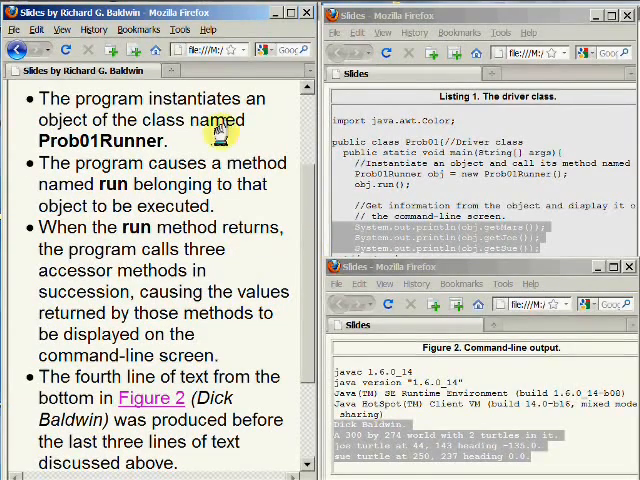
double_click(196, 99)
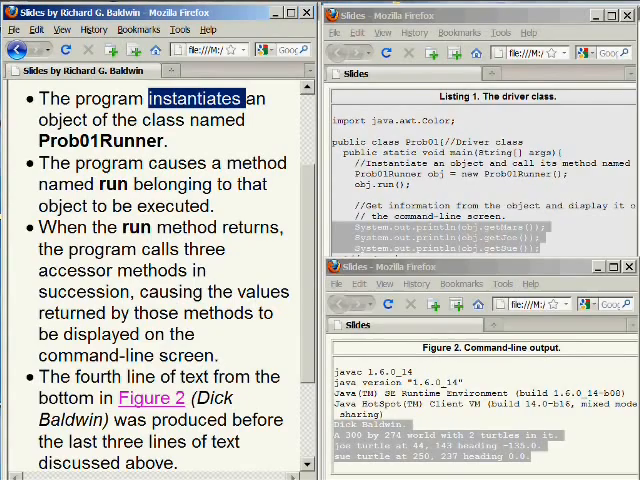
mouse_move(178, 445)
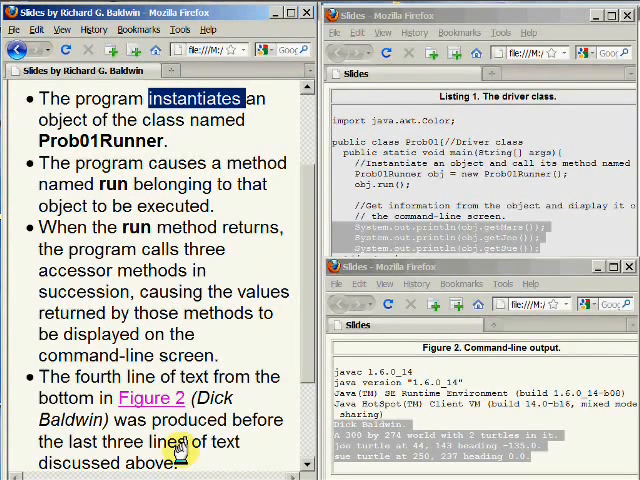
mouse_move(202, 96)
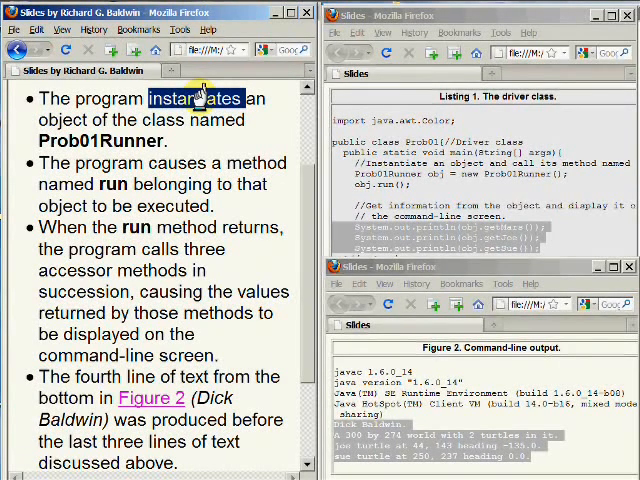
mouse_move(200, 92)
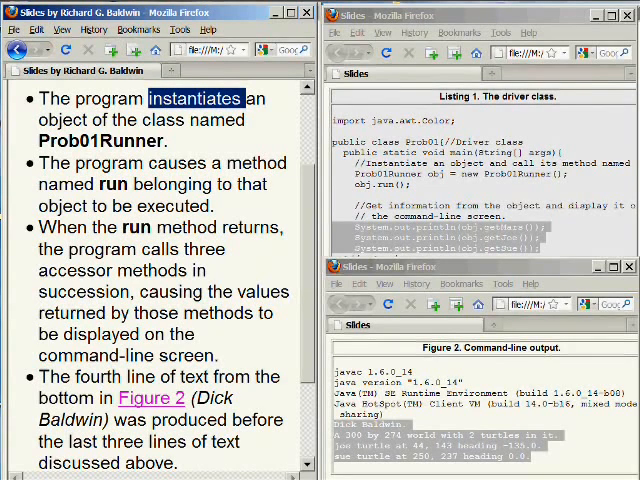
mouse_move(222, 104)
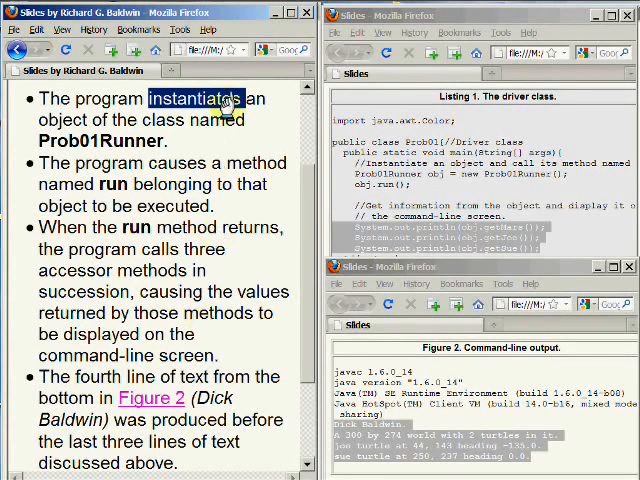
mouse_move(120, 145)
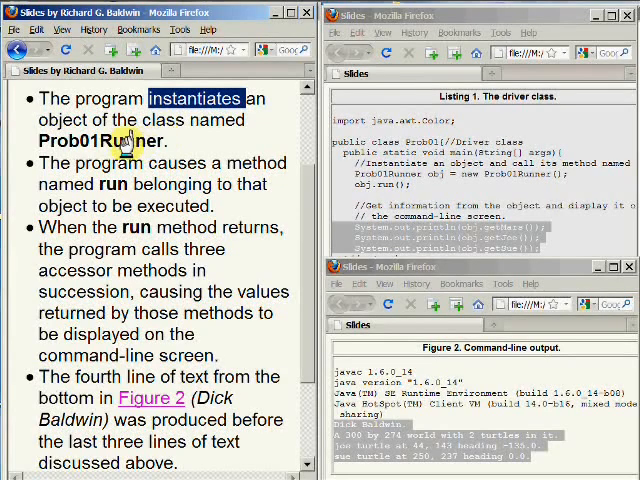
Step: Clear the 'instantiates' highlight, then highlight 'Prob01Runner' and 'run' on the slide
left_click(120, 135)
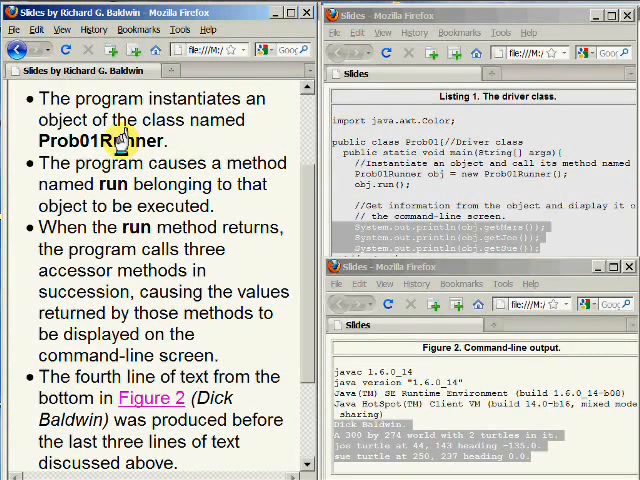
double_click(98, 140)
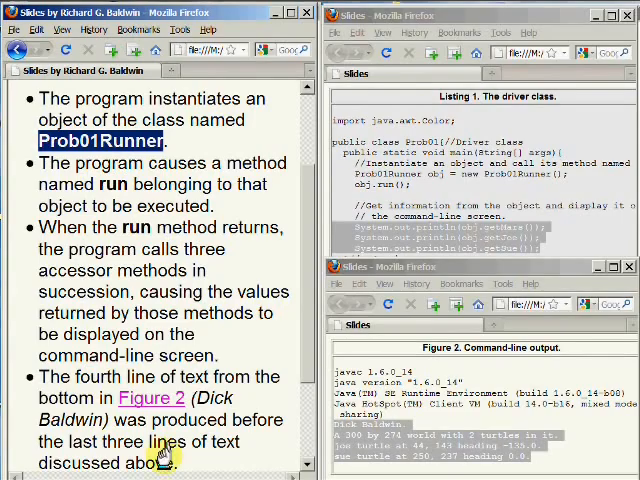
mouse_move(108, 183)
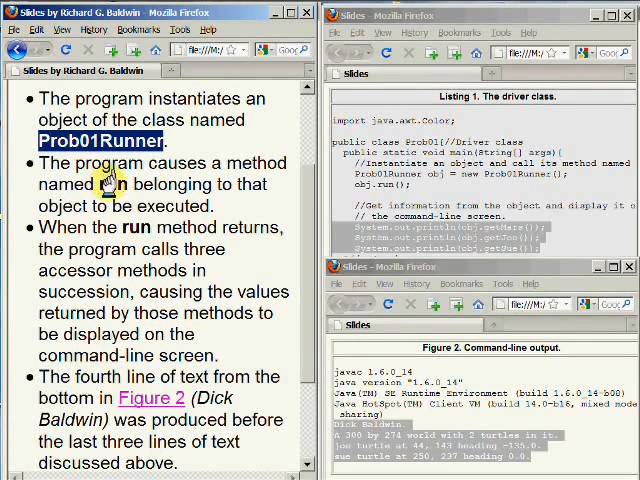
double_click(114, 184)
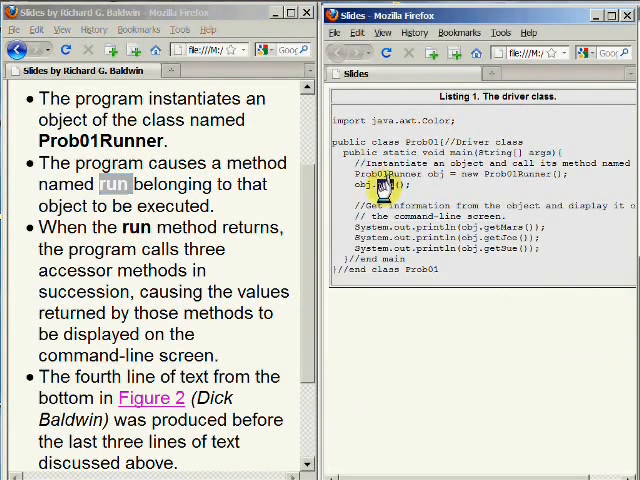
Step: Highlight 'run' in the obj.run() call of Listing 1
double_click(386, 184)
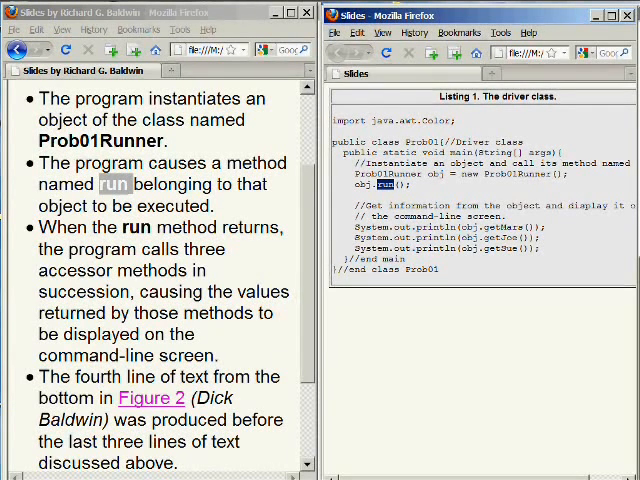
mouse_move(378, 222)
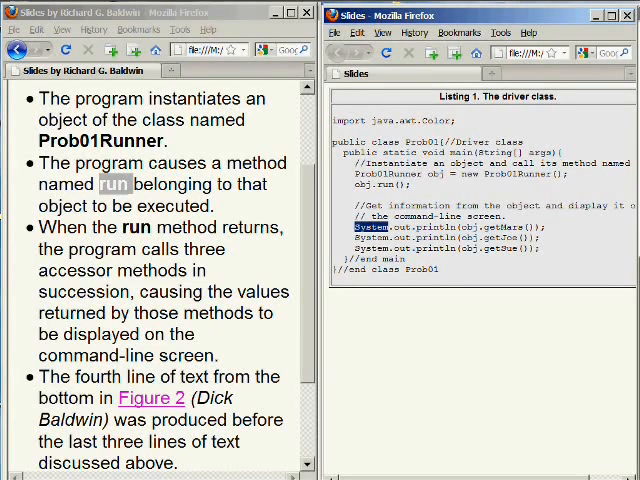
mouse_move(495, 272)
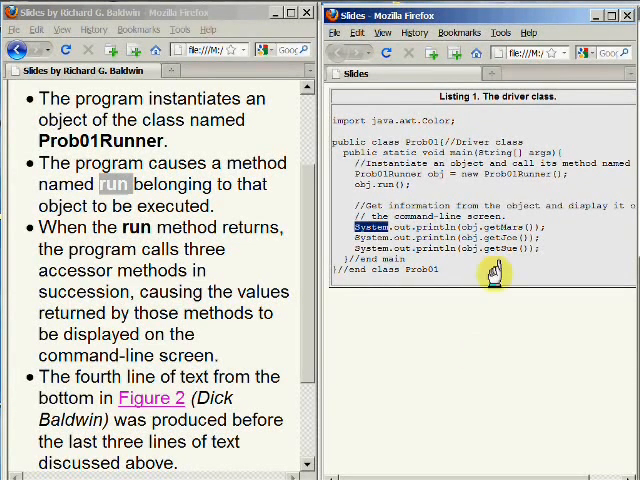
mouse_move(506, 225)
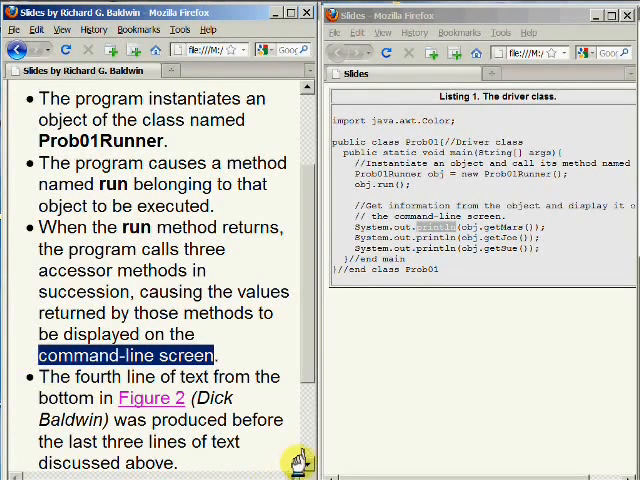
Step: Scroll to the slide's final bullet and select the fourth-from-bottom line of the Figure 2 output
scroll("down", 3)
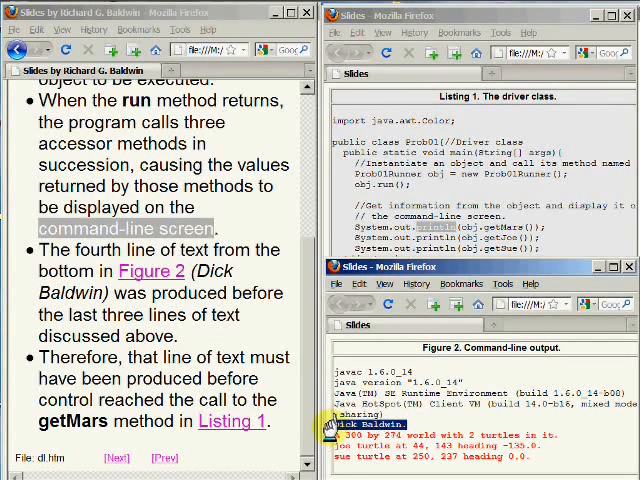
double_click(357, 421)
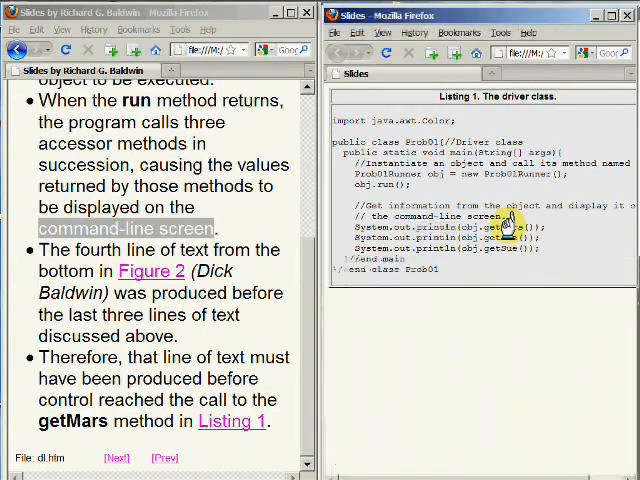
Step: Highlight 'getMars' in the first System.out.println line of Listing 1
double_click(506, 226)
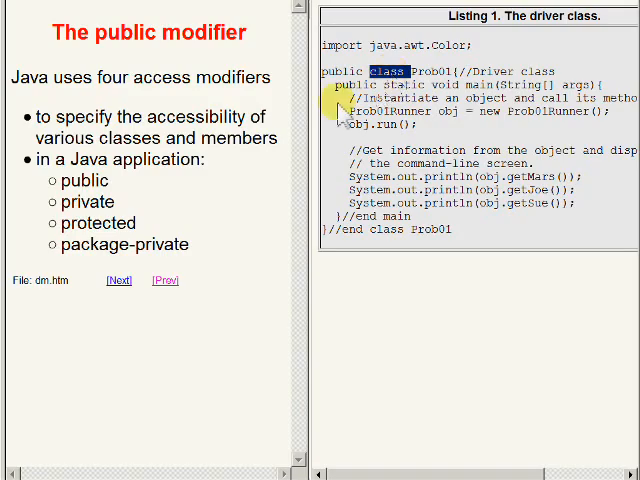
mouse_move(108, 90)
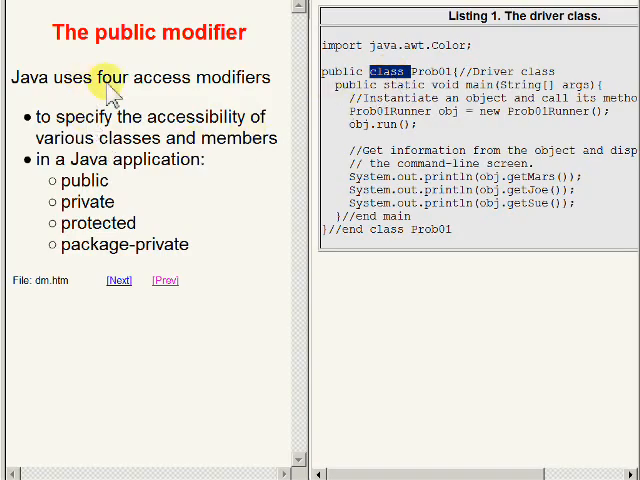
mouse_move(255, 100)
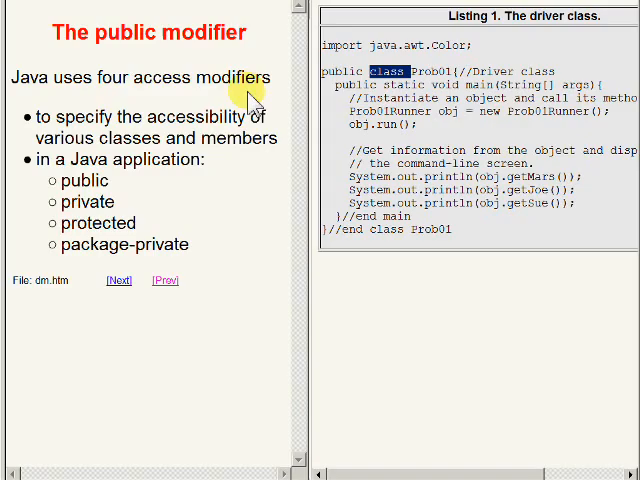
mouse_move(200, 120)
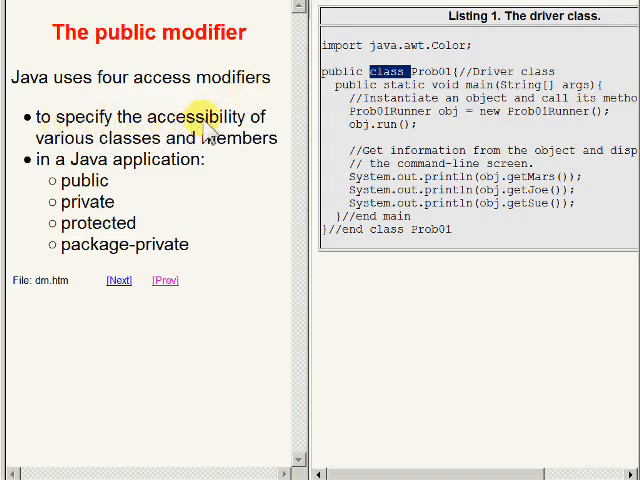
mouse_move(125, 150)
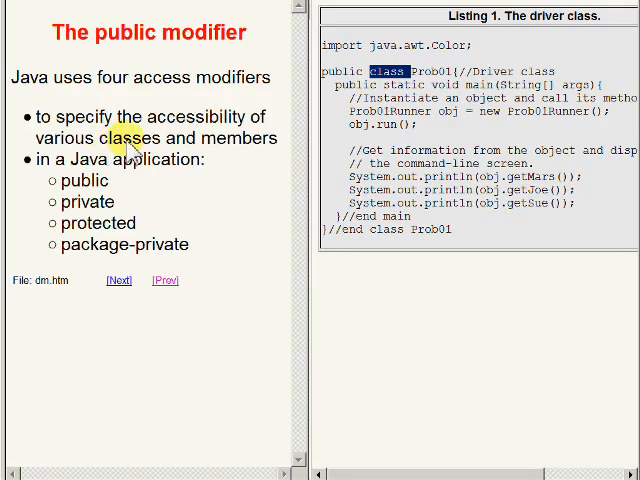
mouse_move(240, 150)
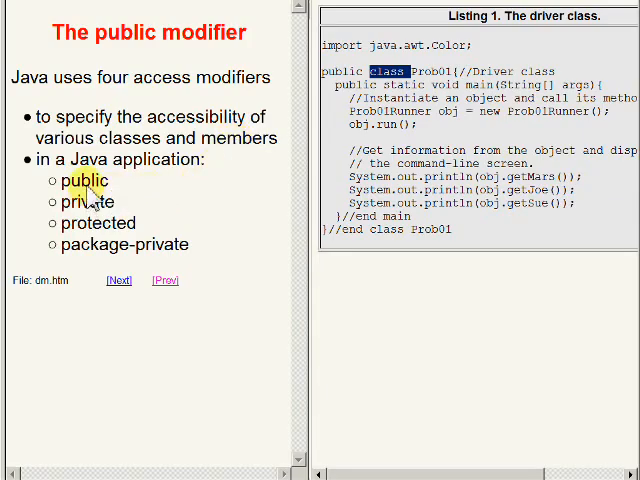
Step: Advance to the 'Concentrate on public in this lesson' slide
left_click(118, 280)
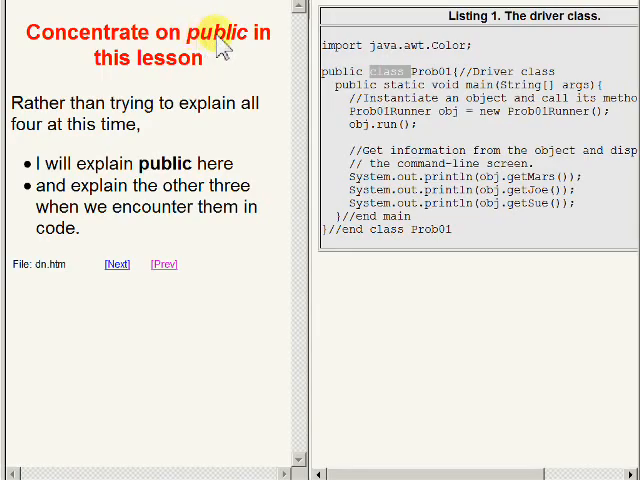
mouse_move(118, 172)
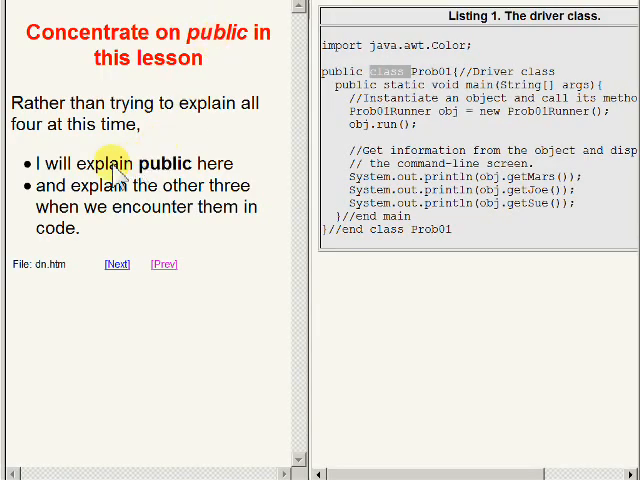
mouse_move(200, 166)
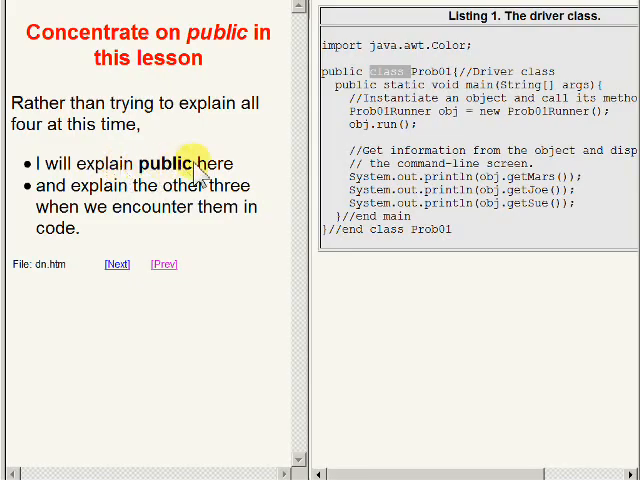
mouse_move(82, 190)
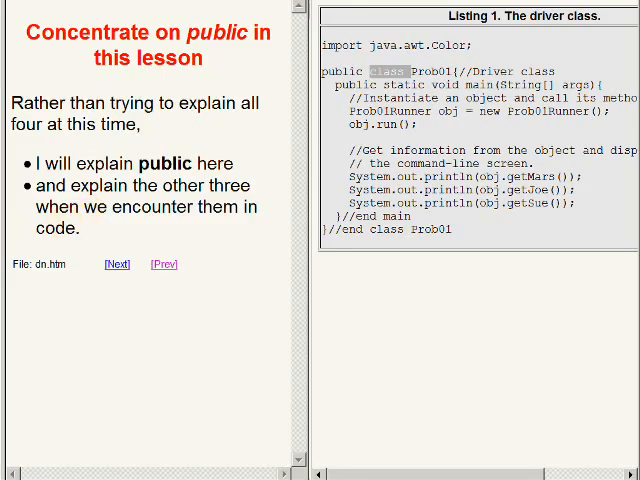
Step: Advance to the 'In this program...' slide
left_click(117, 264)
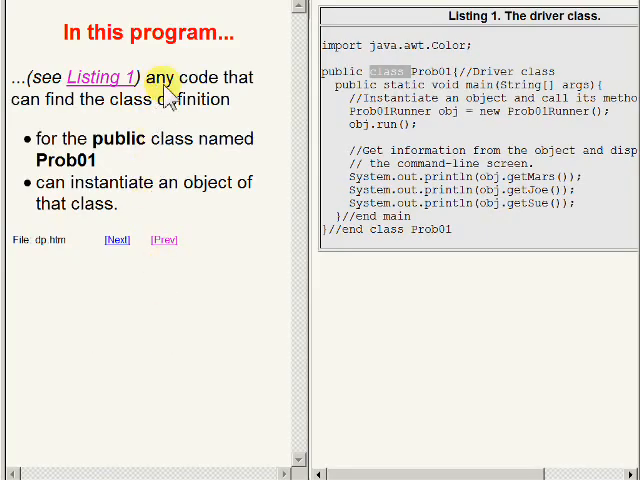
mouse_move(178, 113)
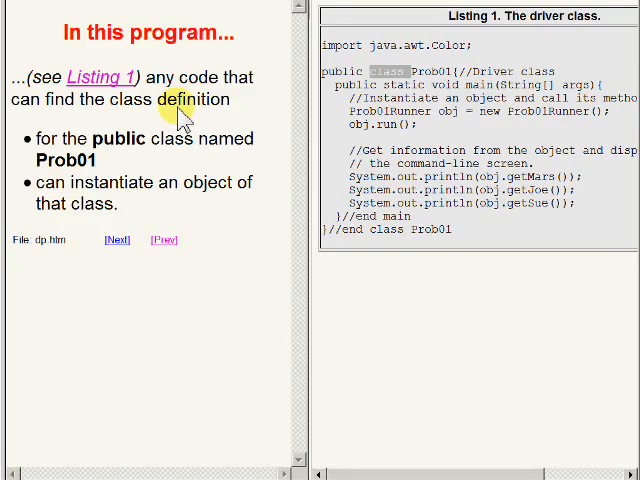
mouse_move(205, 145)
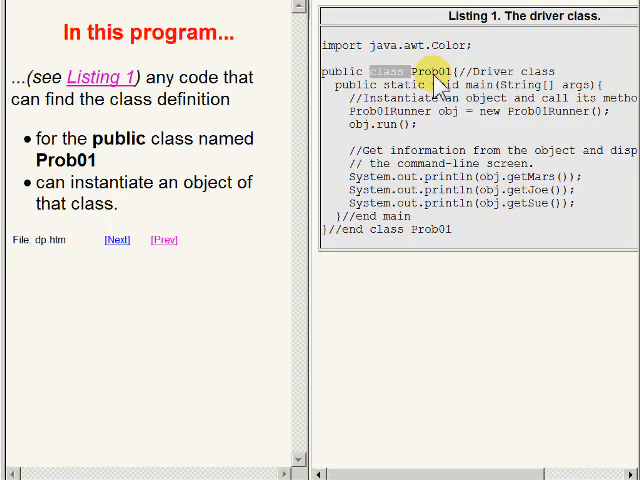
Step: Highlight the class name 'Prob01' in the driver listing
double_click(428, 71)
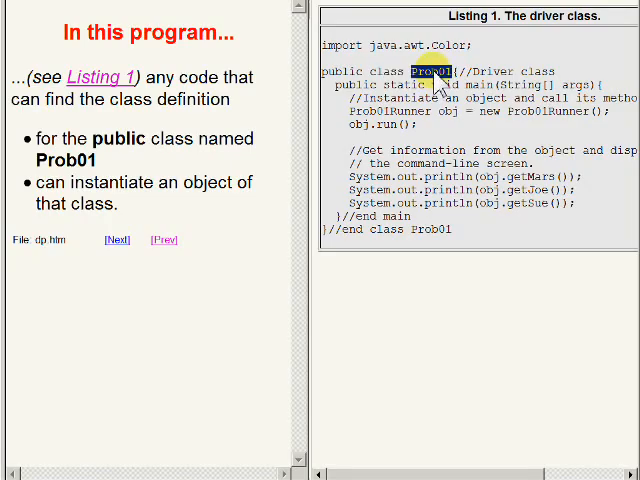
mouse_move(259, 192)
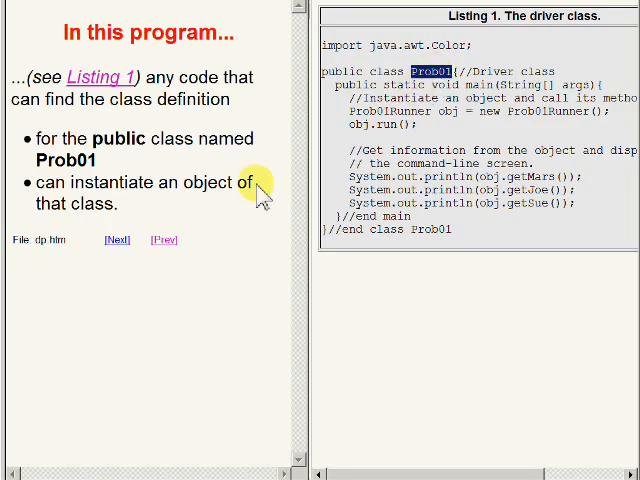
mouse_move(145, 190)
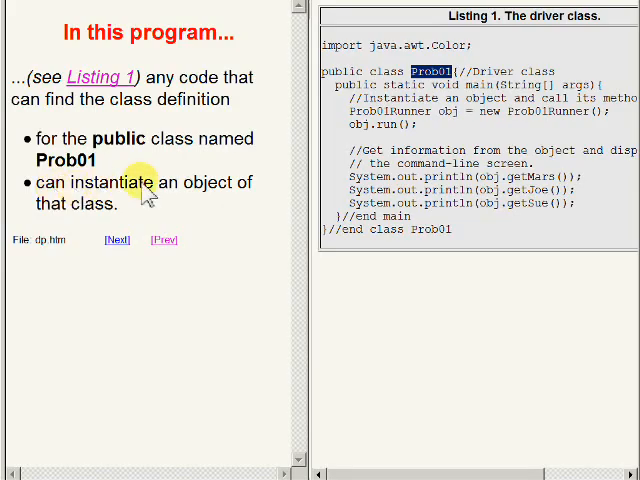
mouse_move(118, 225)
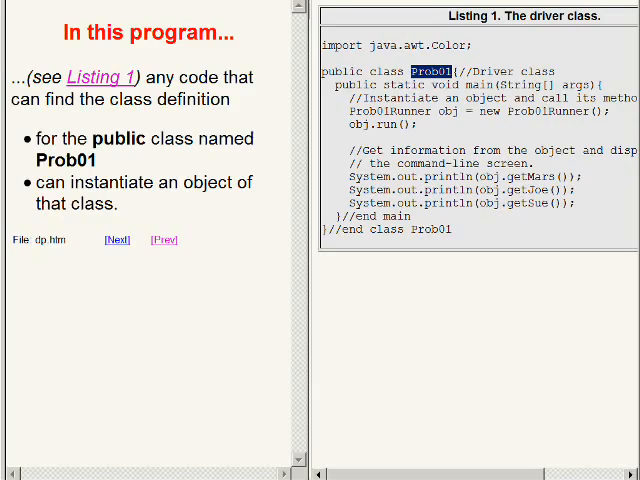
Step: Go to the Prob01Runner slide and highlight 'Prob01Runner' and 'new Prob01Runner()' in Listing 1
left_click(117, 239)
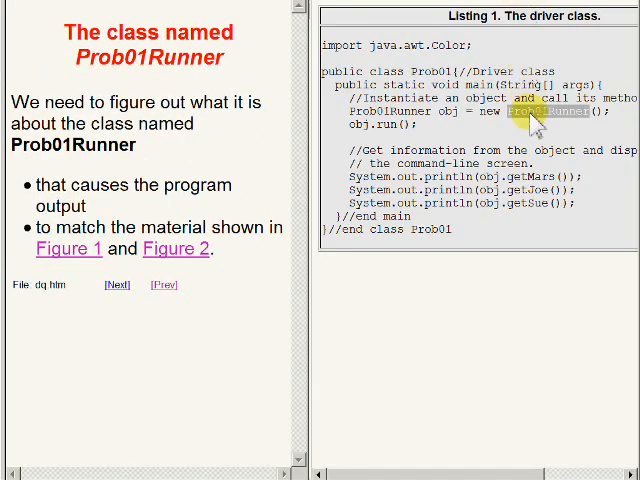
double_click(537, 112)
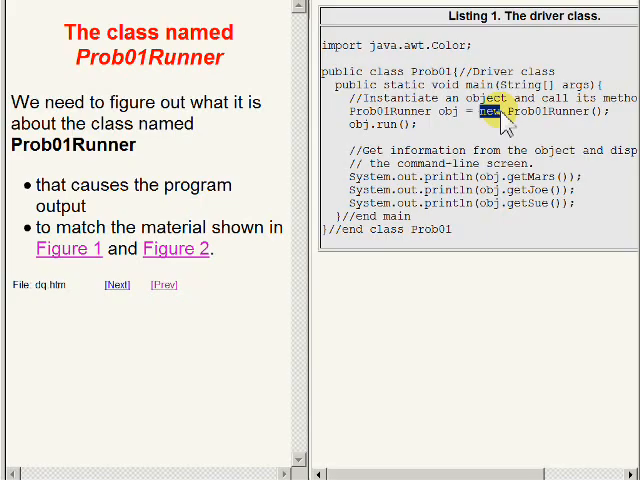
left_click_drag(485, 112, 603, 112)
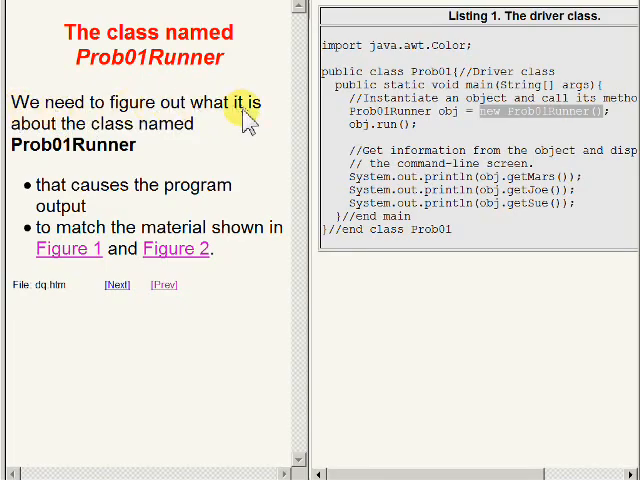
mouse_move(70, 197)
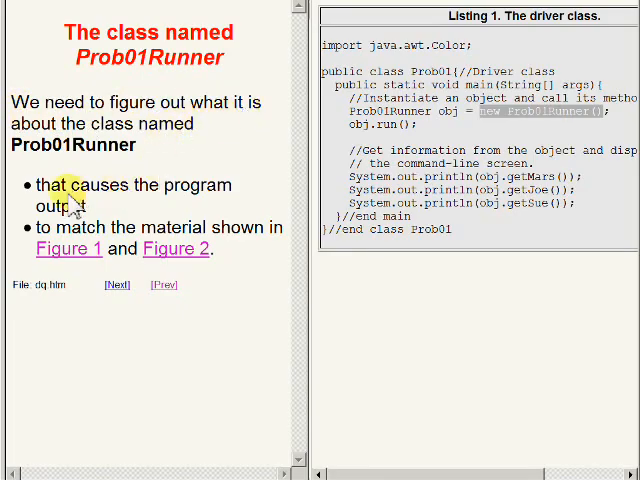
mouse_move(103, 210)
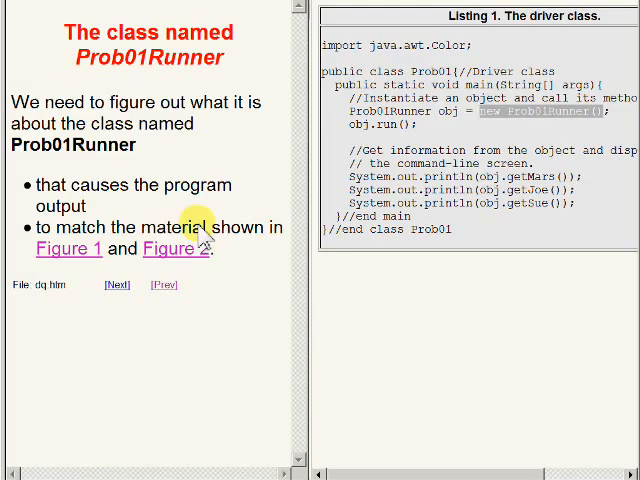
mouse_move(222, 238)
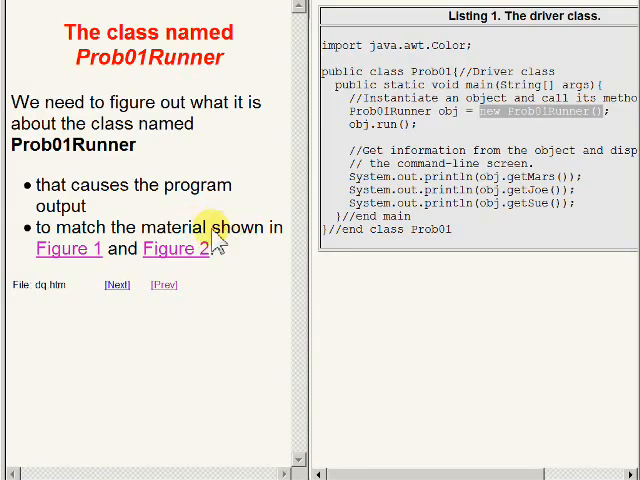
Step: Show Figure 1 screen output and Figure 2 command-line output beside the slide
left_click(69, 248)
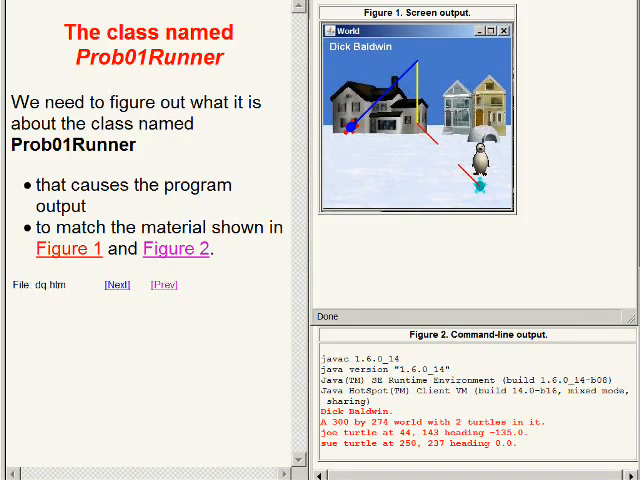
Step: Advance to the 'Beginning of the class named Prob01Runner' slide and highlight Prob01Runner in Listing 2
left_click(116, 284)
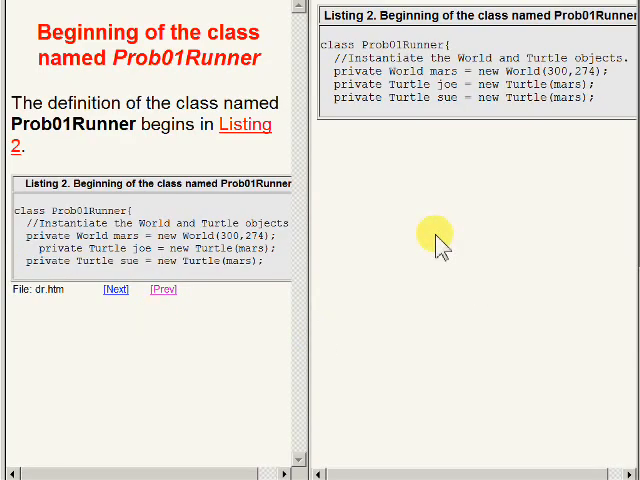
mouse_move(408, 177)
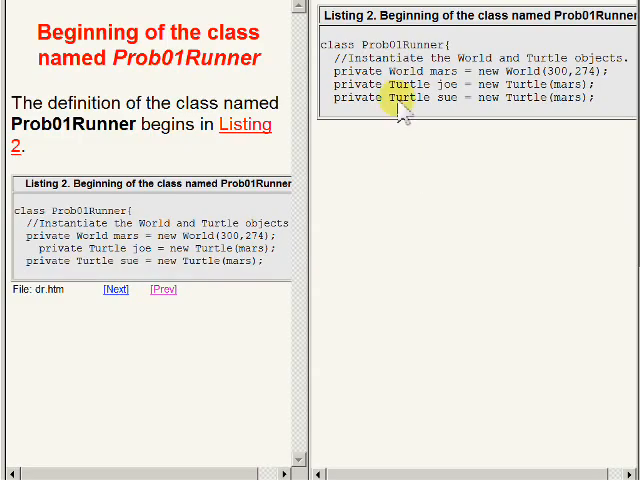
double_click(415, 44)
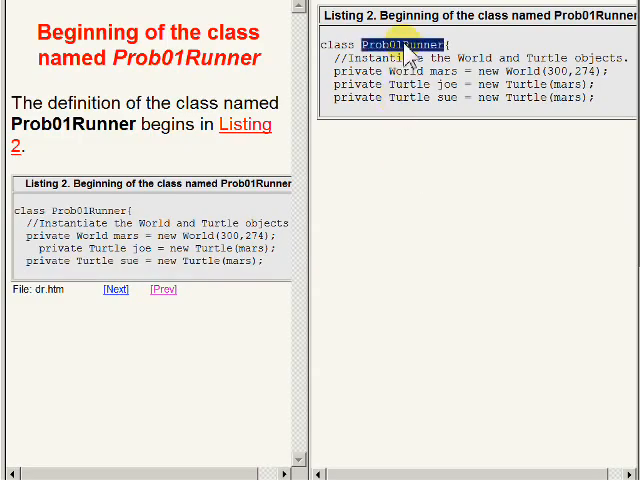